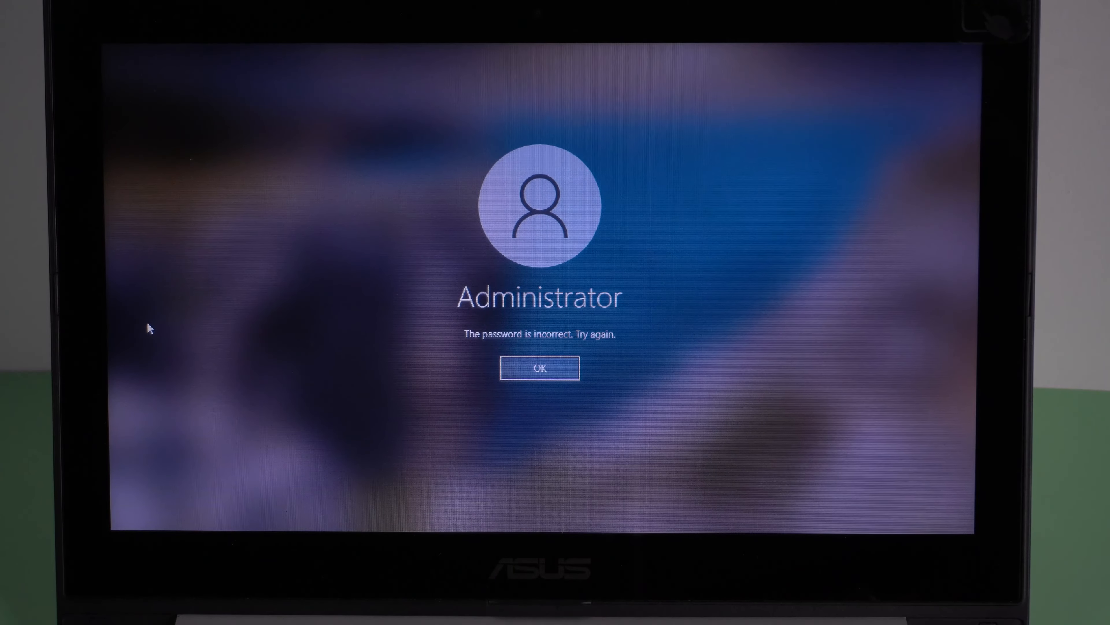
Dismiss the 'The password is incorrect. Try again.' notice at the Windows 10 login
left_click(539, 367)
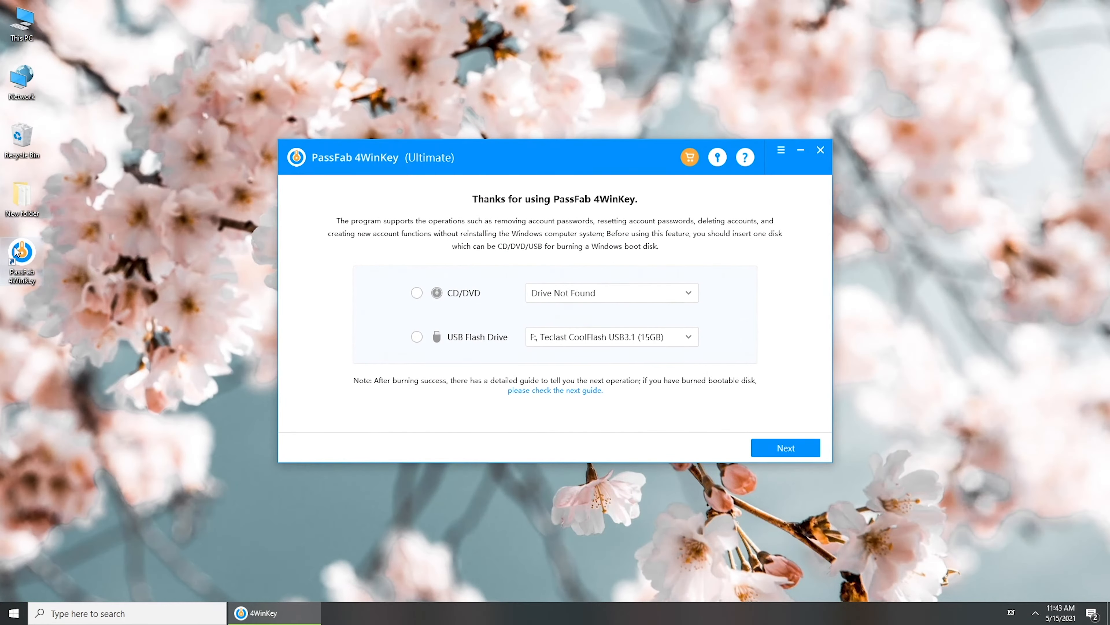
Burn the boot disk to the Teclast CoolFlash USB flash drive, accepting data erasure
left_click(417, 335)
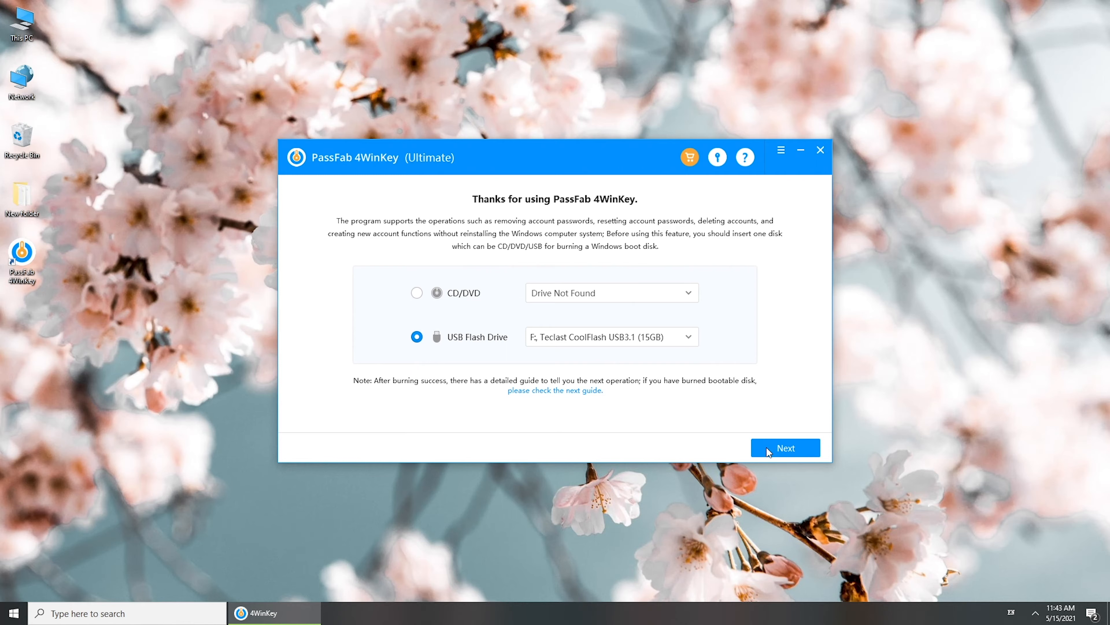
left_click(785, 448)
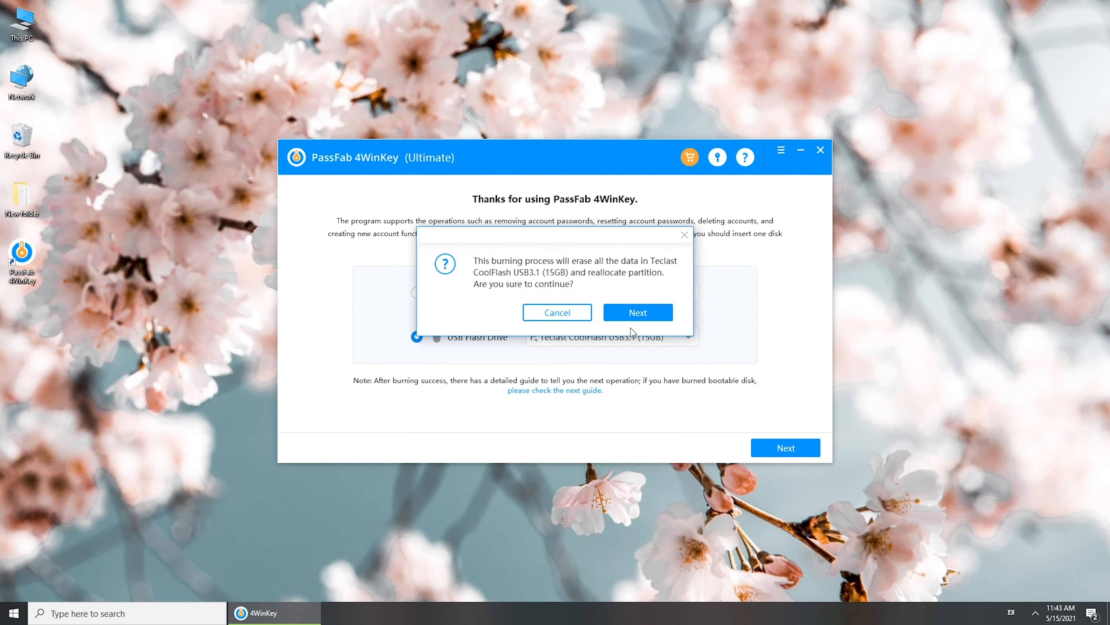
left_click(636, 312)
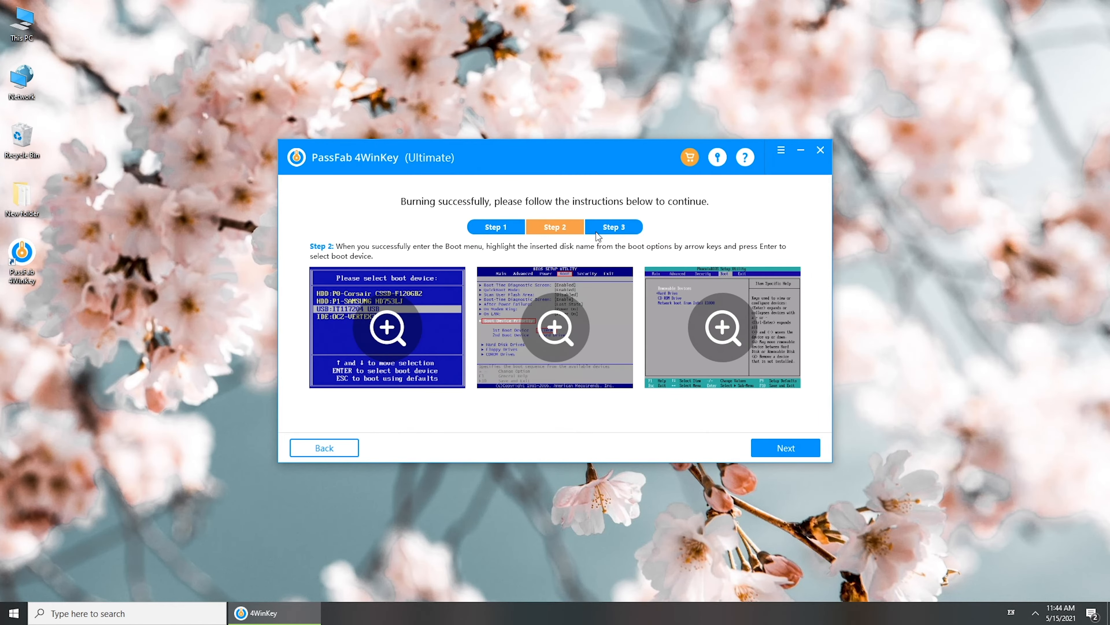
View the next step of the USB boot instructions on the 'Burning successfully' page
left_click(784, 447)
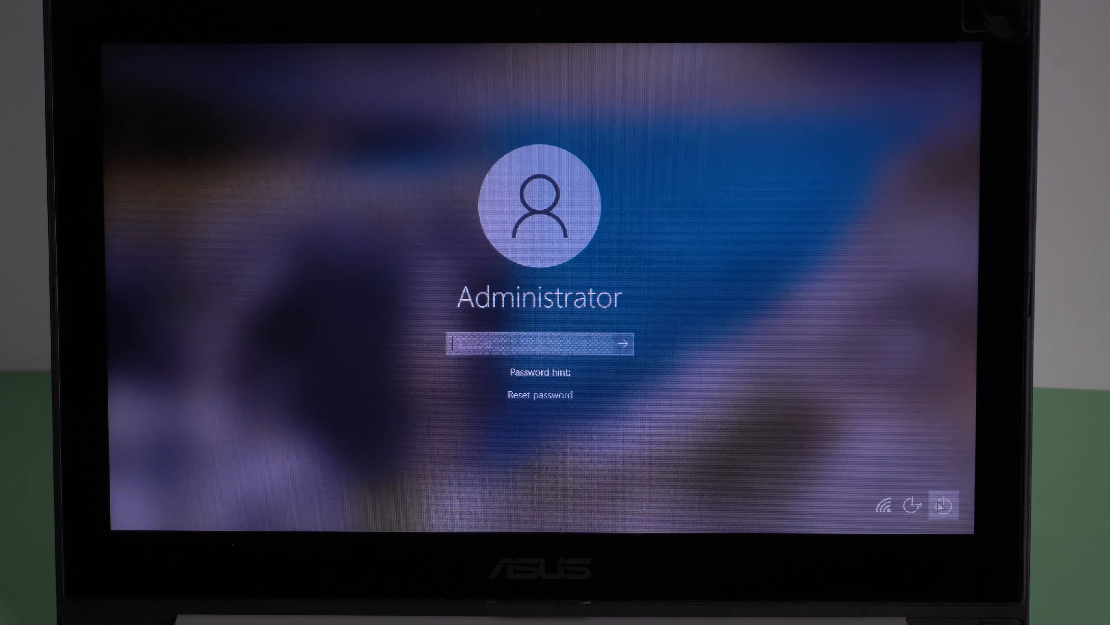
Restart the locked laptop from the login screen despite the unsaved-work warning
left_click(942, 505)
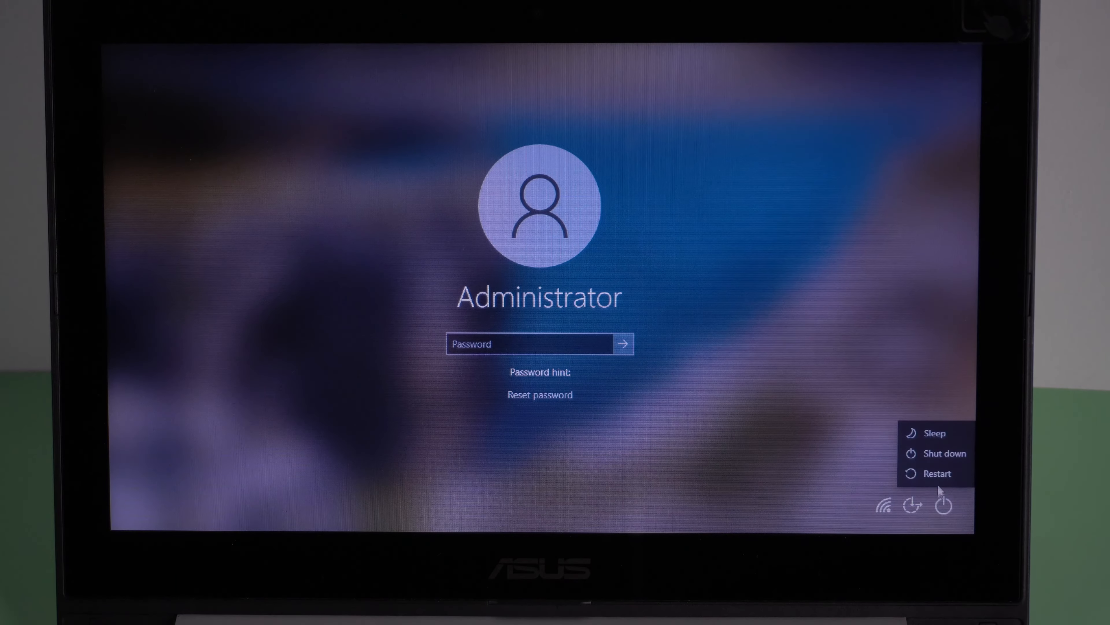
left_click(936, 473)
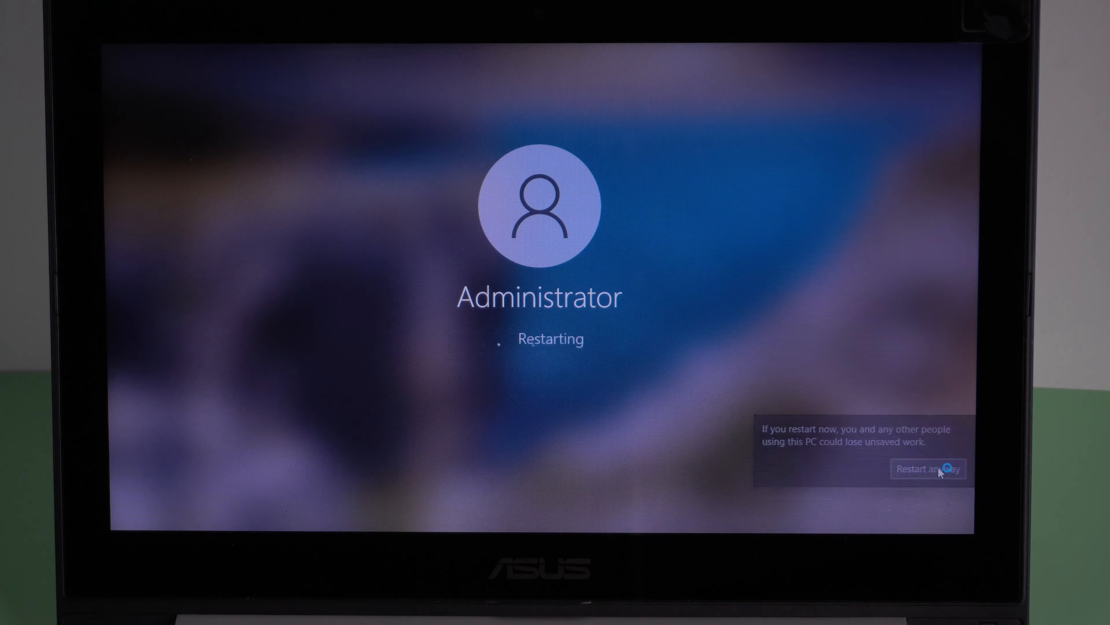
left_click(928, 468)
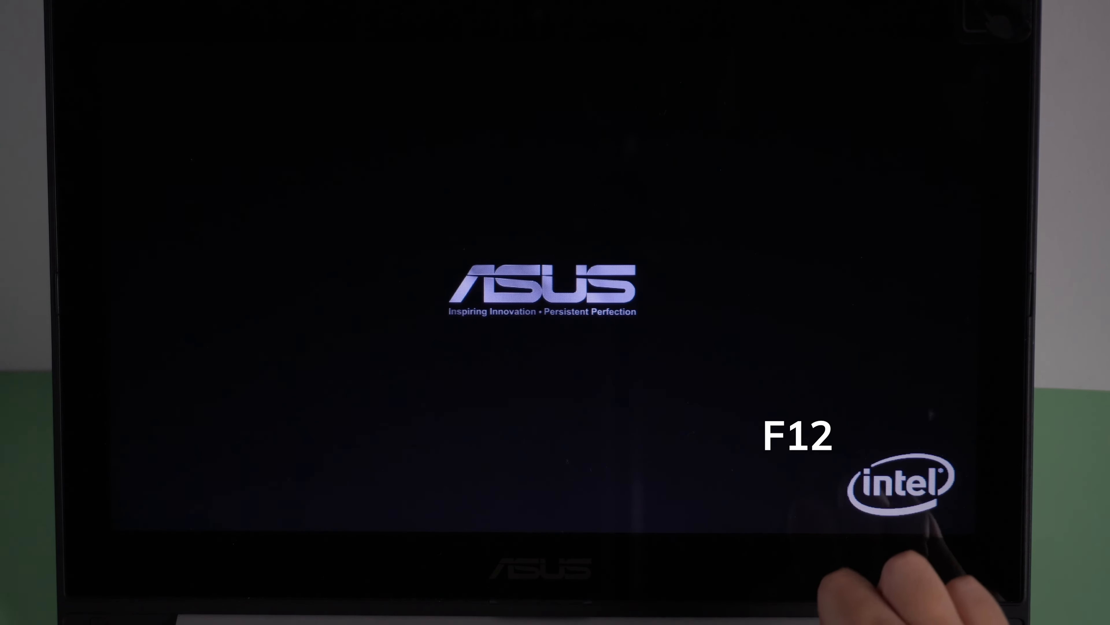
Boot the laptop from the USB via F12 boot menu's RAMDISK OPTIONS entry
key("F12")
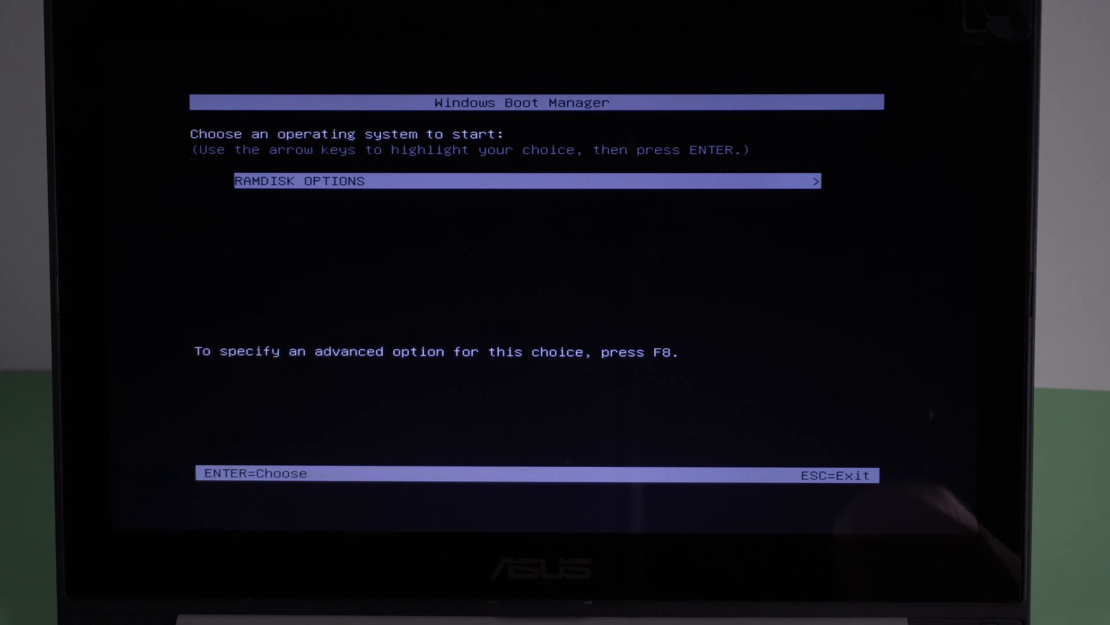
key("enter")
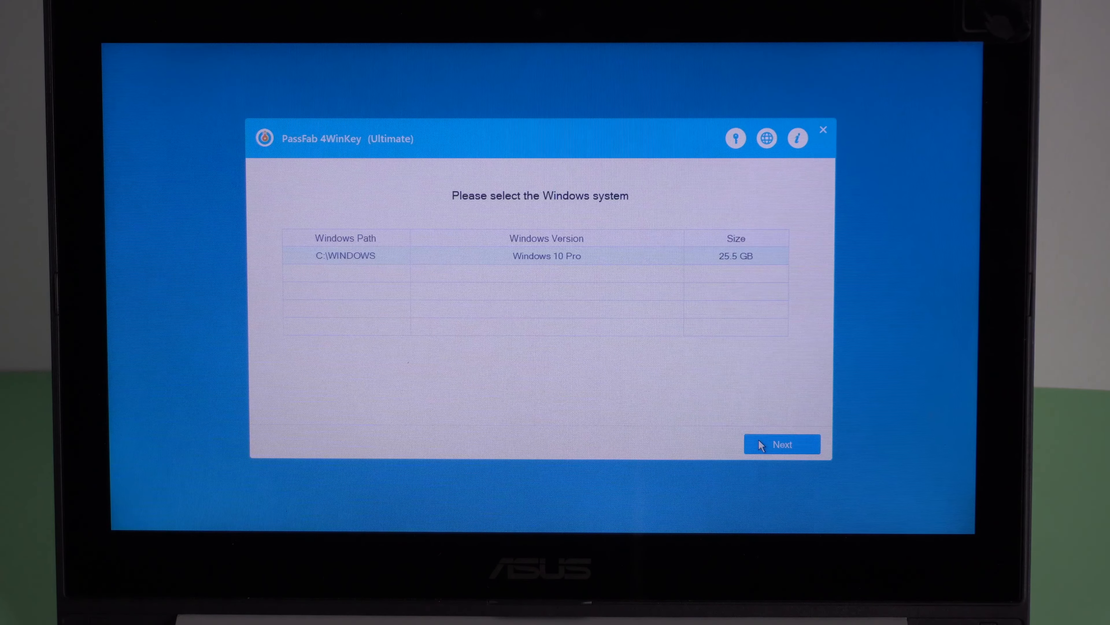
Proceed with the Windows 10 Pro system at C:\WINDOWS to the account list
left_click(782, 443)
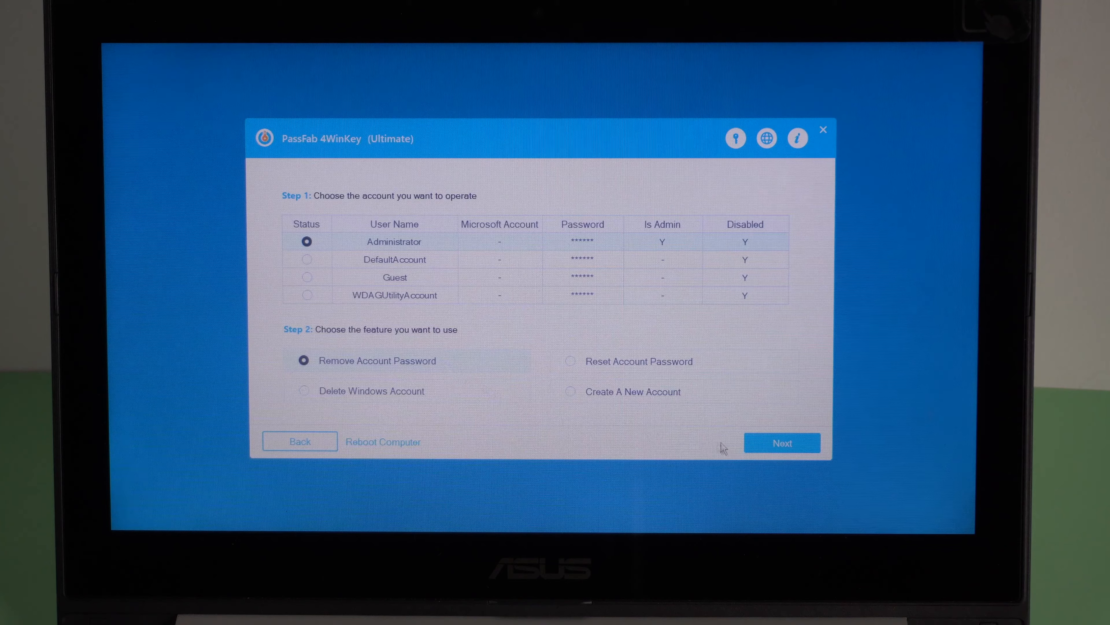
Apply Remove Account Password to the Administrator account
left_click(782, 442)
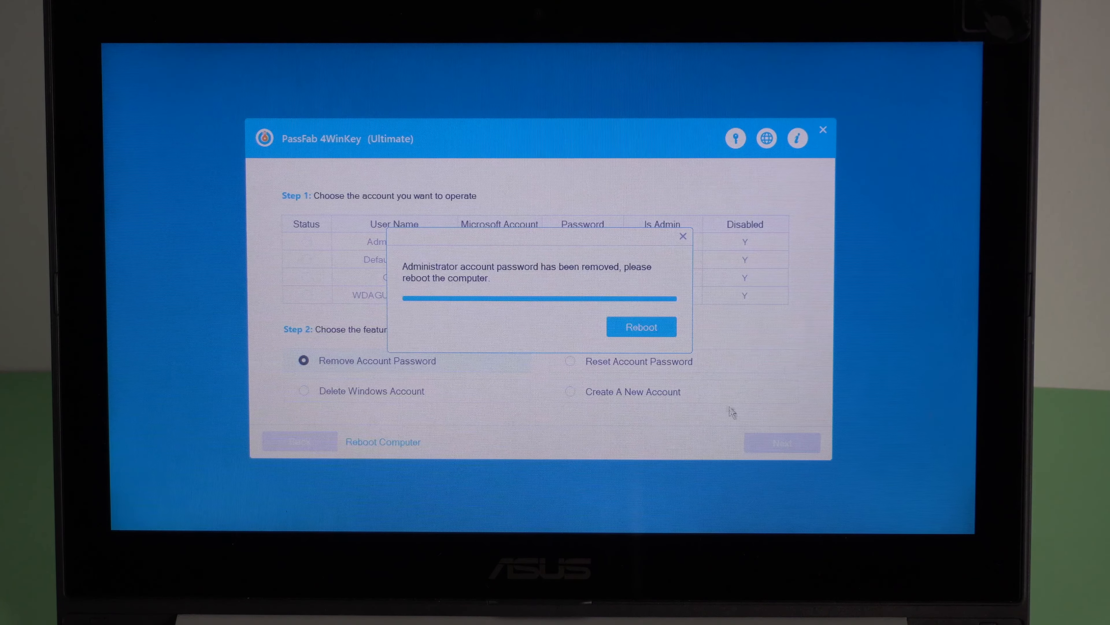
Reboot into Windows and acknowledge the Congratulations confirmation at the login screen
left_click(641, 326)
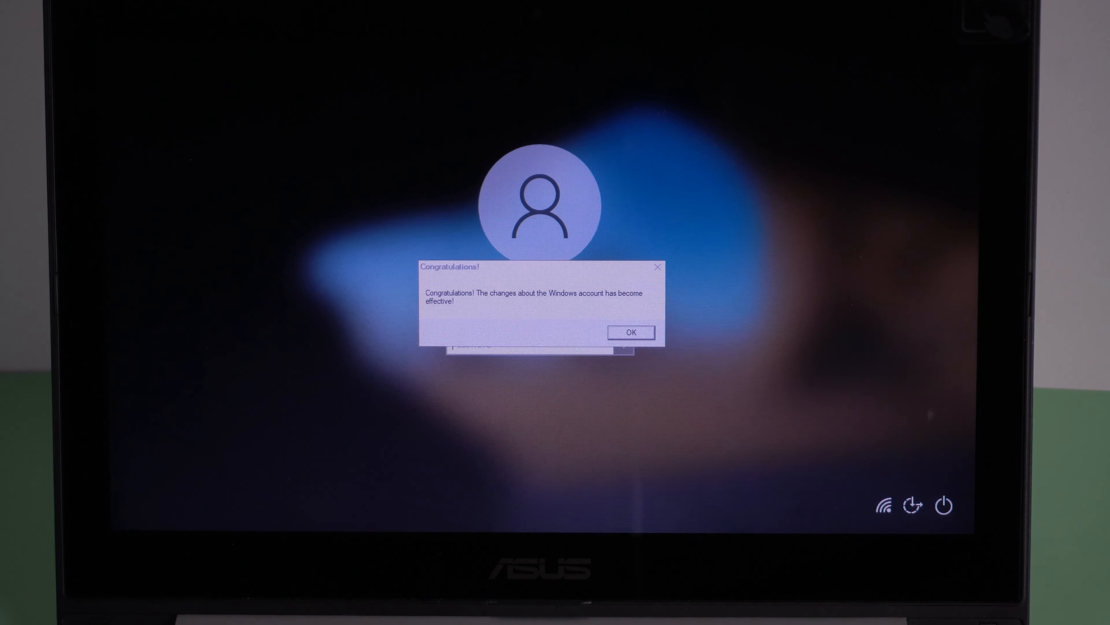
left_click(630, 332)
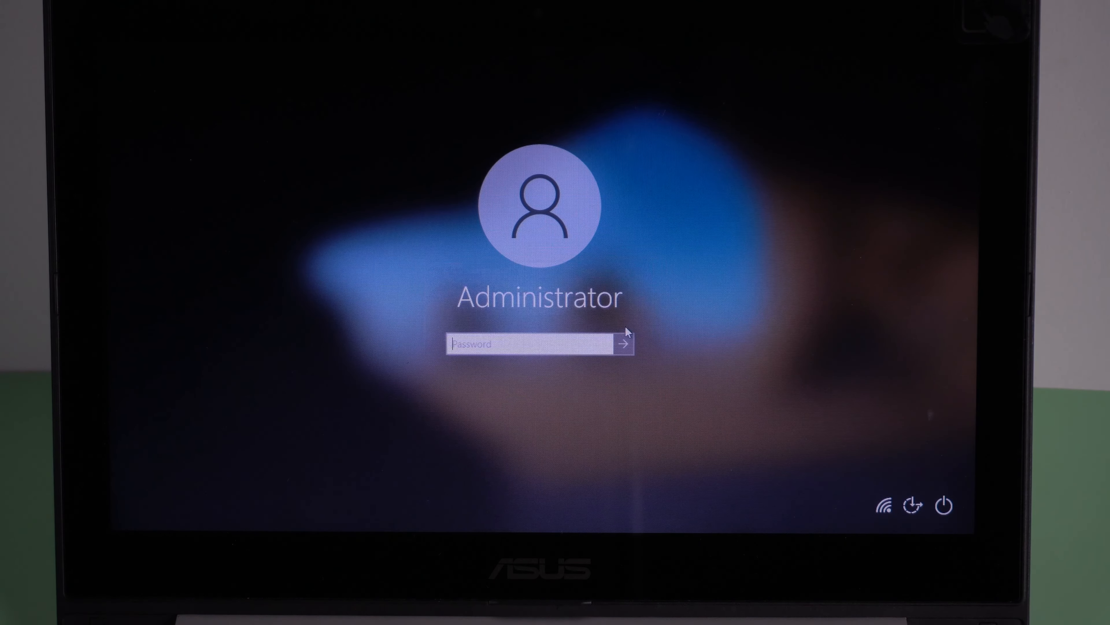